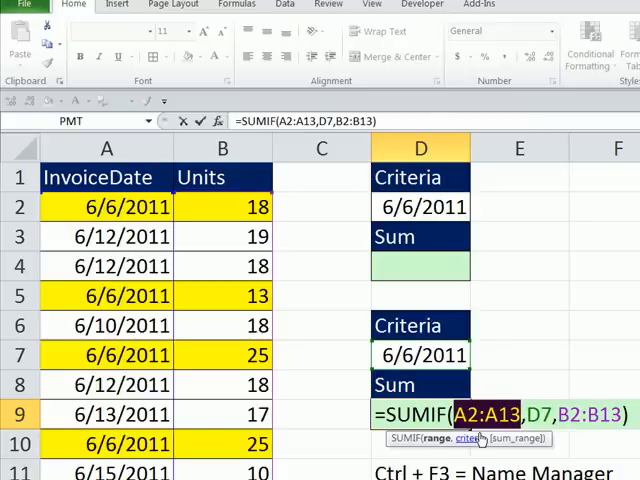
pyautogui.moveTo(474, 440)
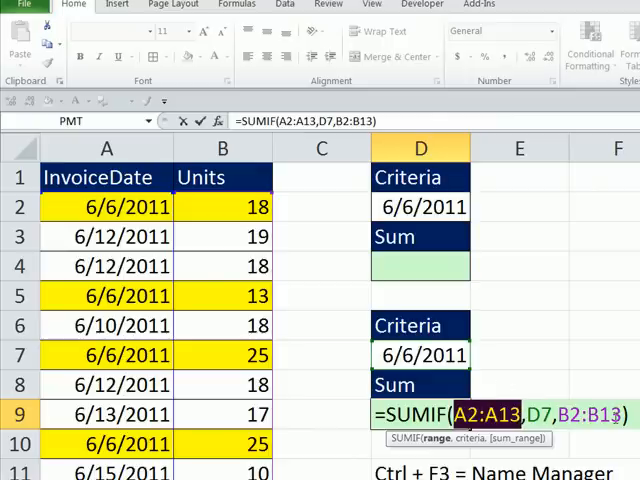
# - Enter =SUMIF(A2:A13,D7,B2:B13) in D9 so it returns 81 units
pyautogui.press('Return')
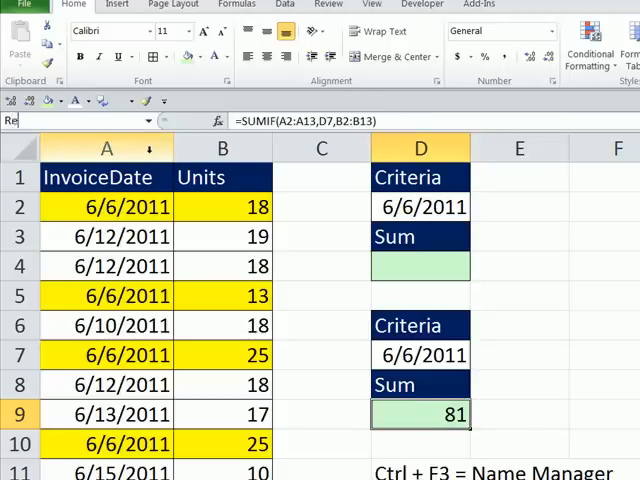
# - Name cell D9 'Result' in the Name Box, then jump back to it by that name
pyautogui.write('Result')
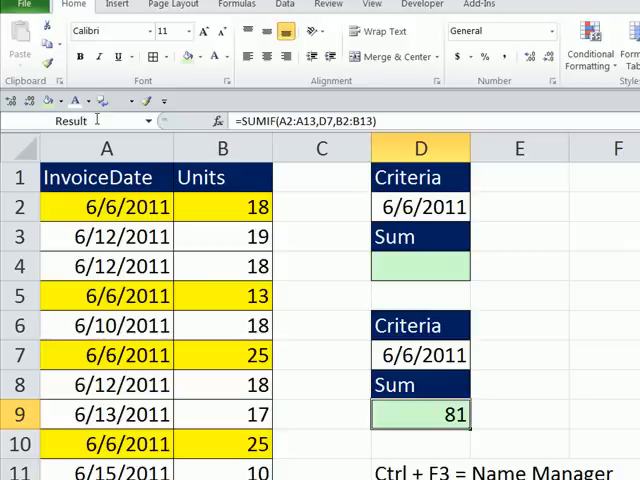
pyautogui.moveTo(582, 334)
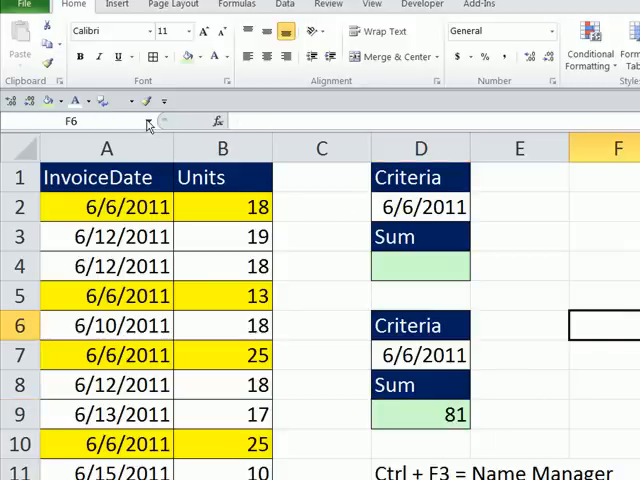
pyautogui.click(150, 120)
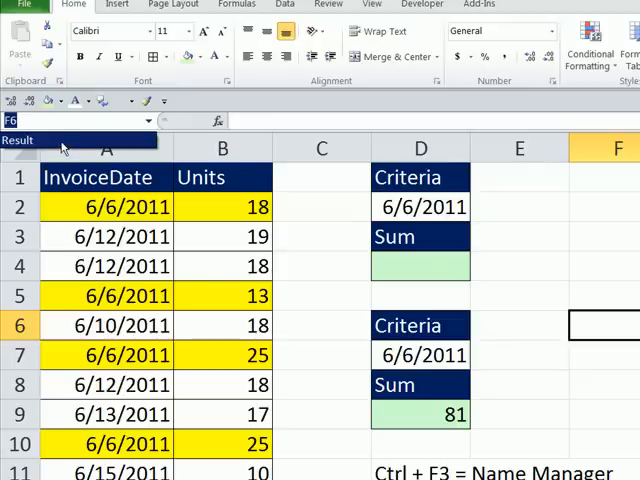
pyautogui.click(419, 414)
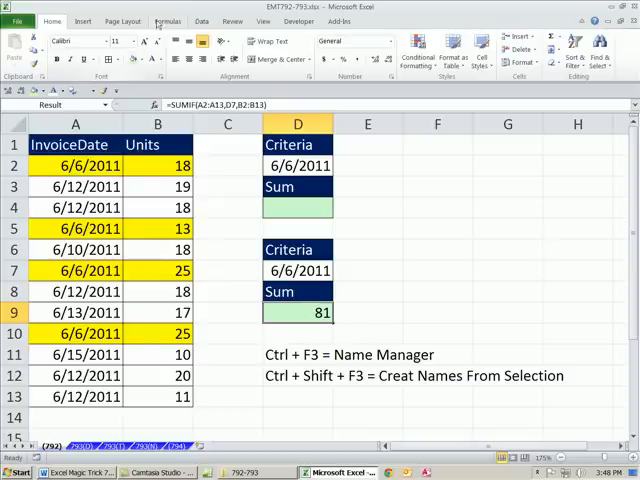
# - Delete the name Result in Name Manager and confirm the deletion
pyautogui.click(167, 20)
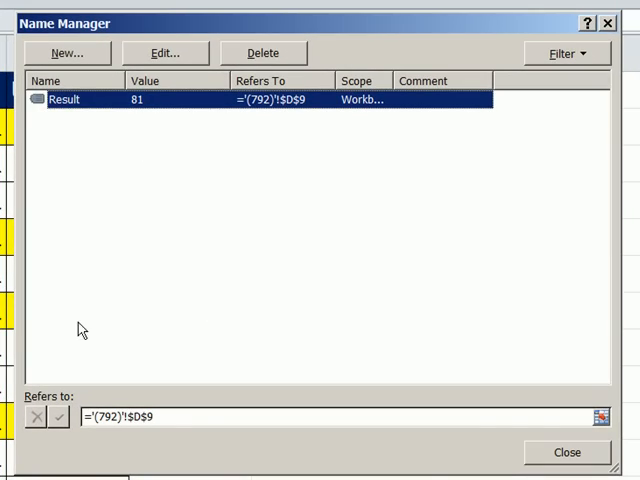
pyautogui.moveTo(146, 72)
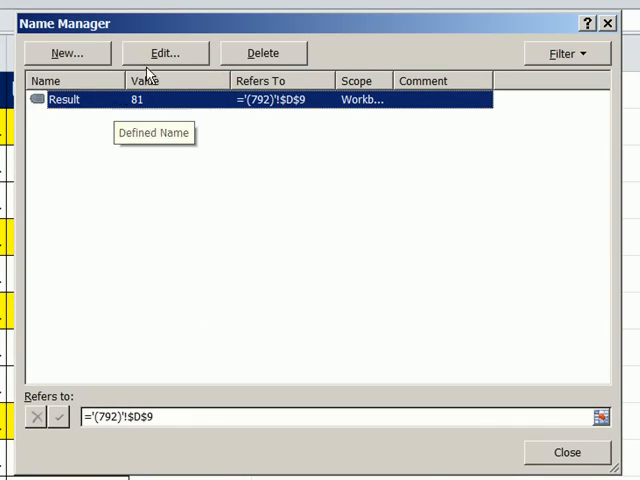
pyautogui.click(164, 52)
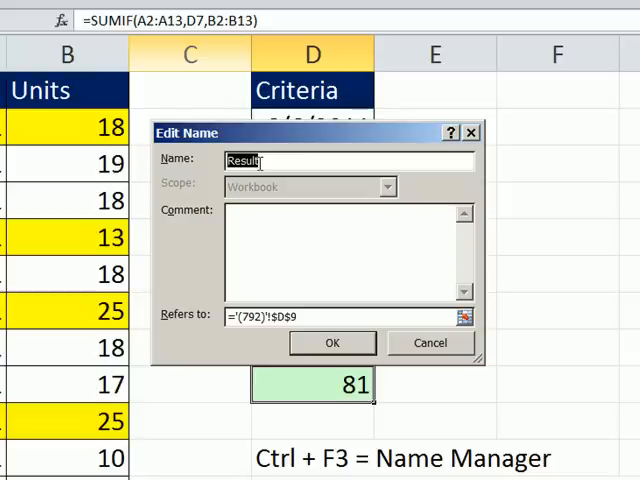
pyautogui.click(332, 343)
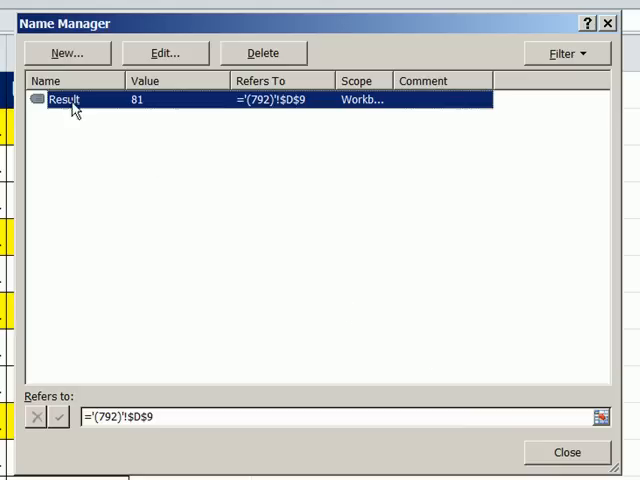
pyautogui.moveTo(55, 55)
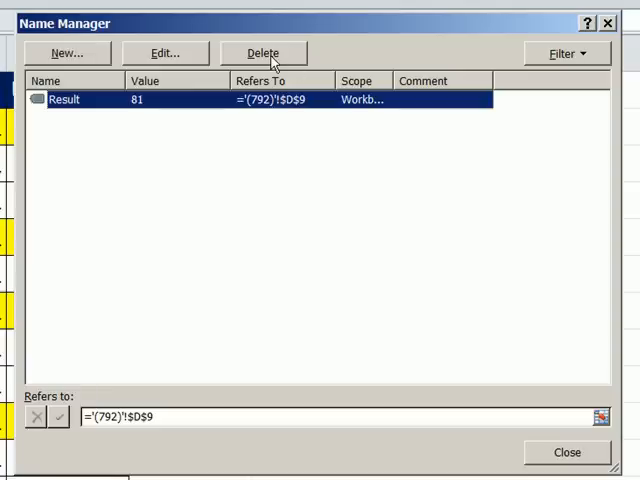
pyautogui.click(263, 53)
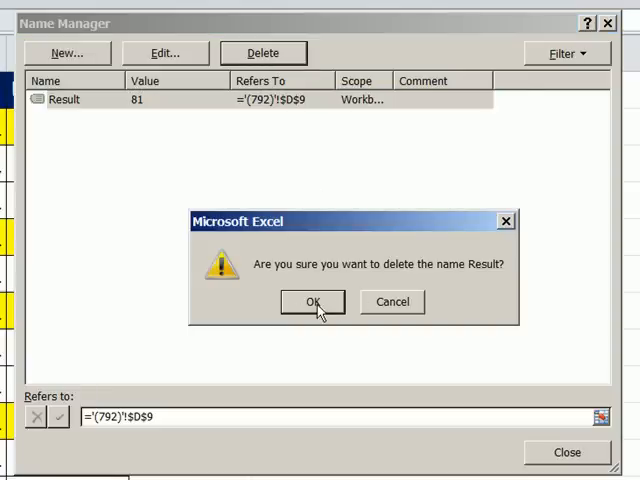
pyautogui.click(313, 302)
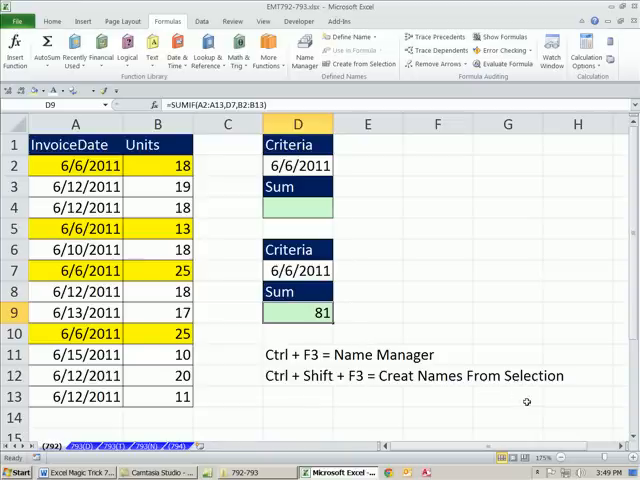
pyautogui.moveTo(221, 249)
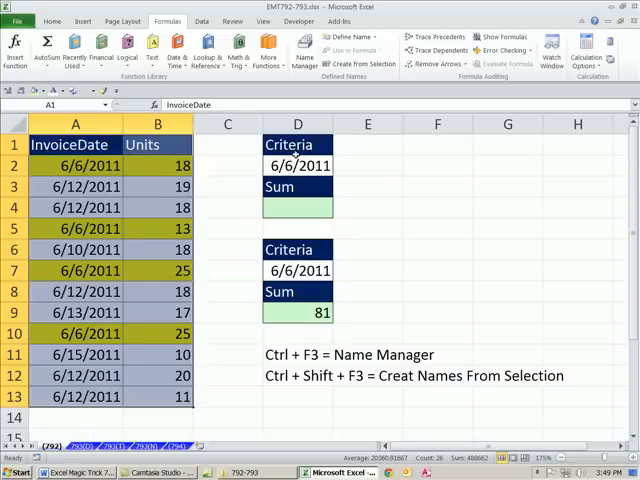
# - Create the names InvoiceDate, Units and Criteria from the top-row headers only
pyautogui.click(296, 145)
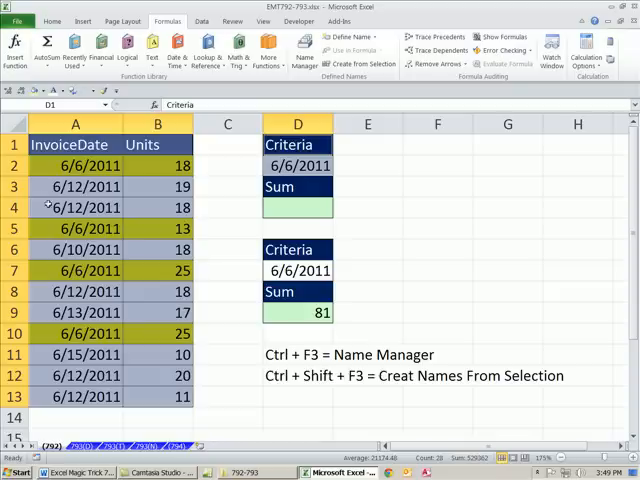
pyautogui.moveTo(130, 145)
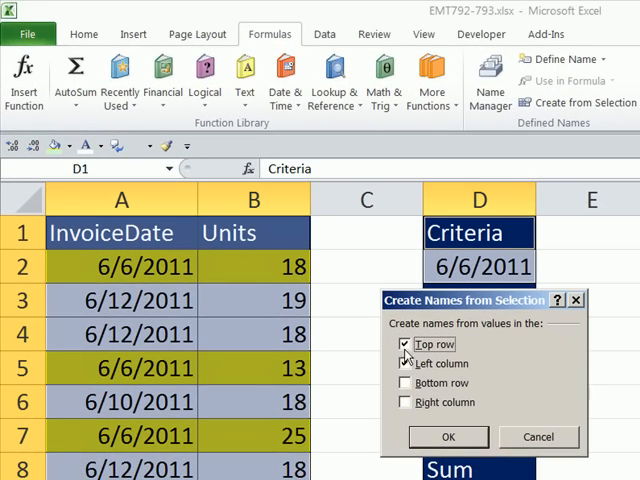
pyautogui.click(406, 363)
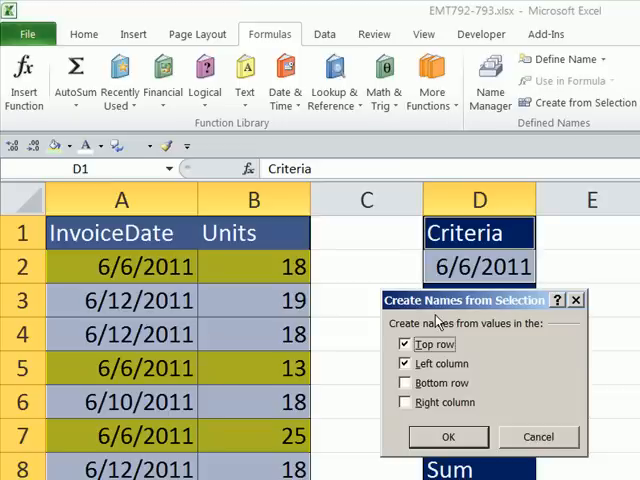
pyautogui.moveTo(576, 162)
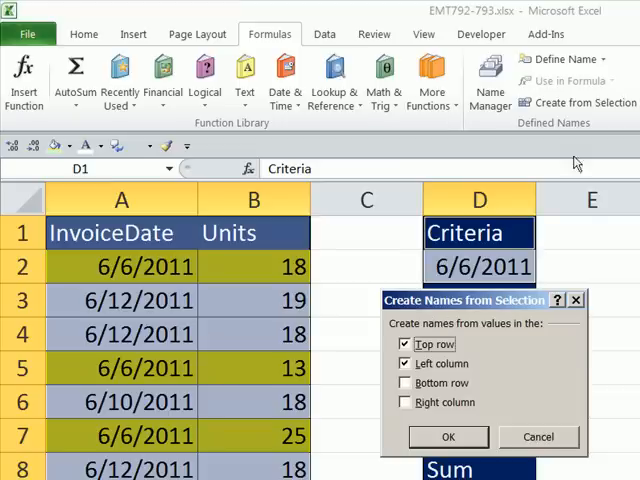
pyautogui.click(406, 363)
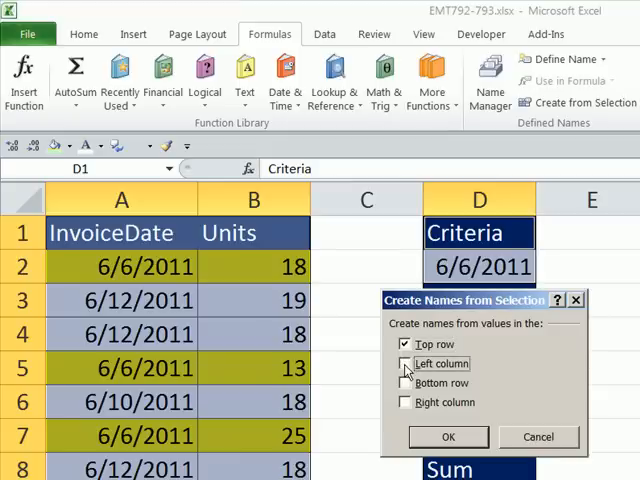
pyautogui.moveTo(420, 363)
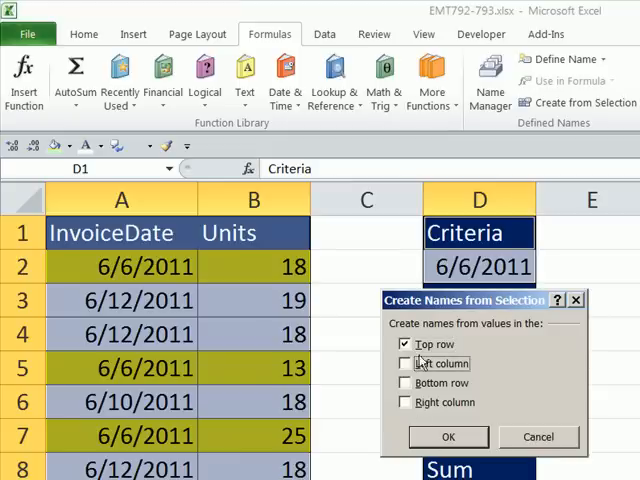
pyautogui.click(448, 437)
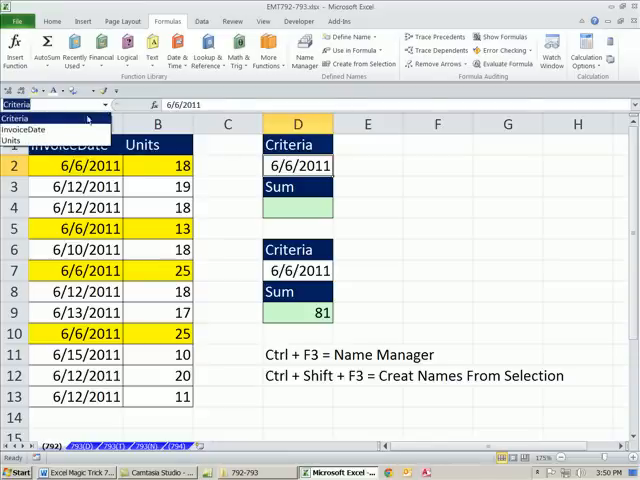
# - Go to the Units named range to confirm it covers B2:B13
pyautogui.click(30, 129)
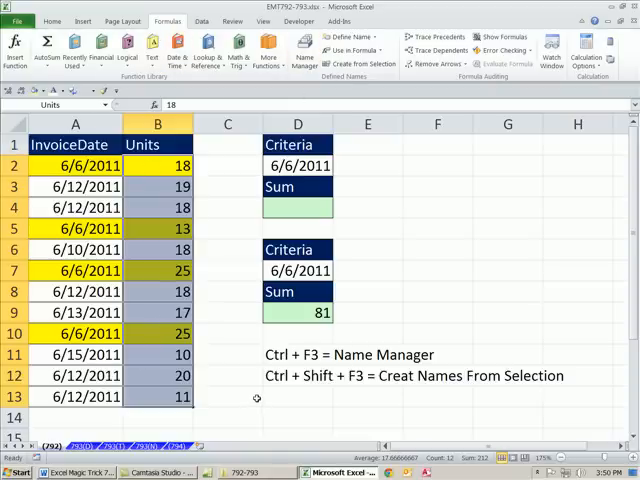
pyautogui.press('ctrl+F3')
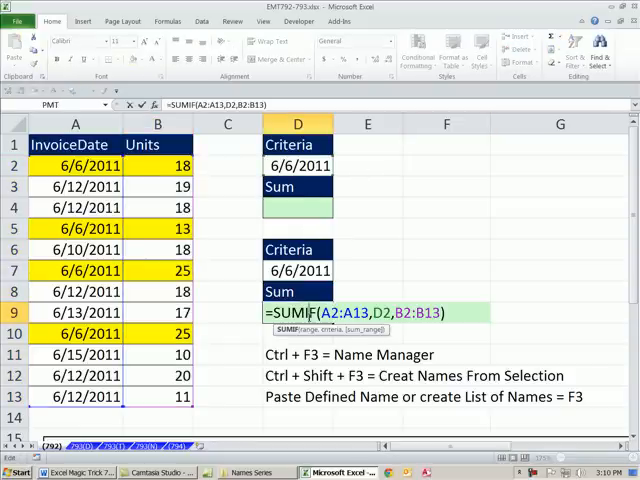
# - Start a SUMIF formula in D4 with InvoiceDate as its range argument
pyautogui.press('Return')
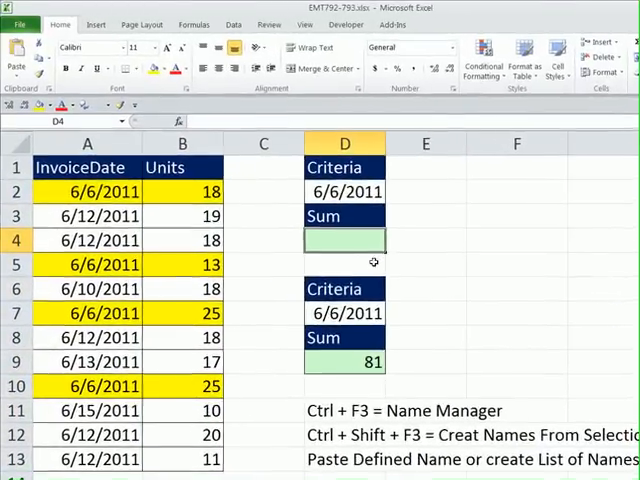
pyautogui.moveTo(555, 313)
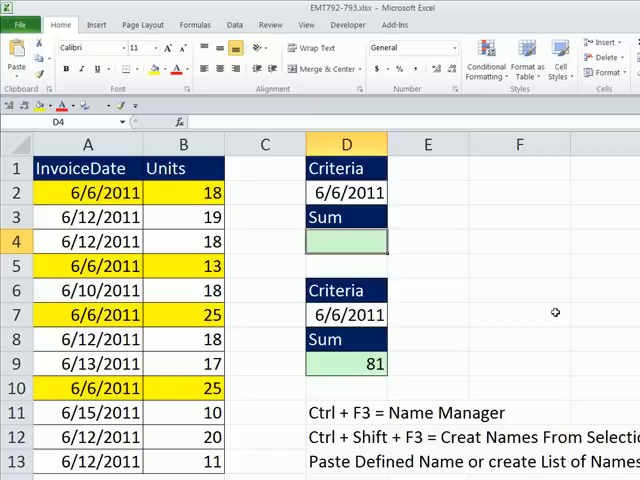
pyautogui.write('=sumif')
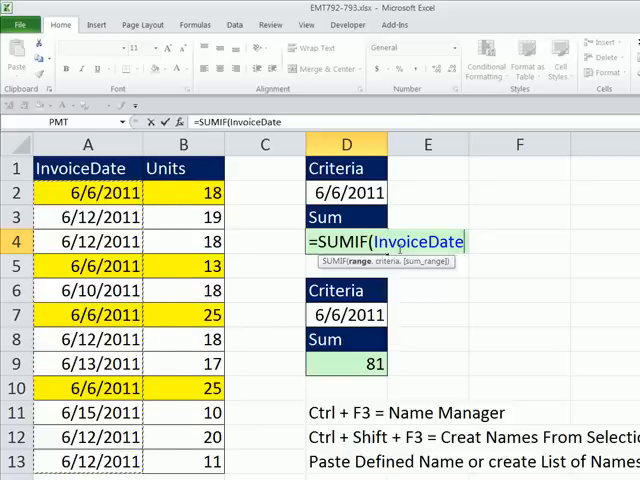
pyautogui.moveTo(426, 298)
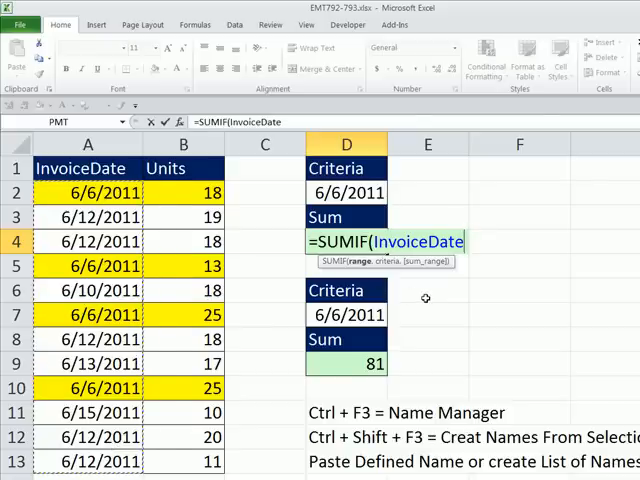
pyautogui.write(',')
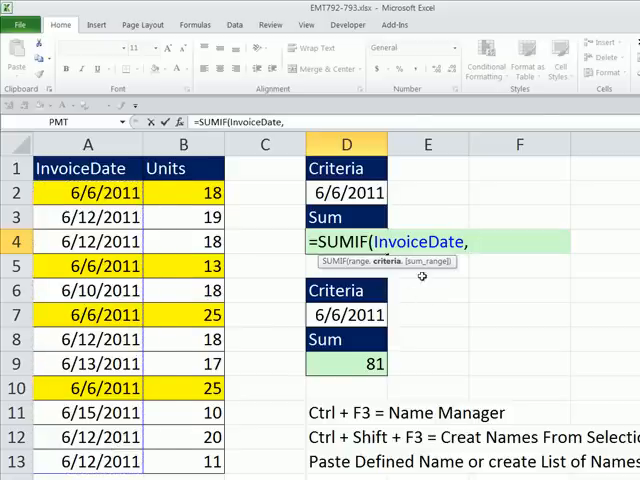
pyautogui.moveTo(405, 276)
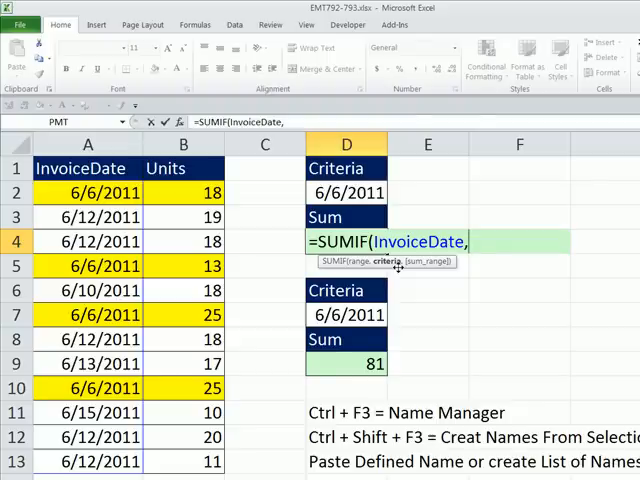
pyautogui.press('f3')
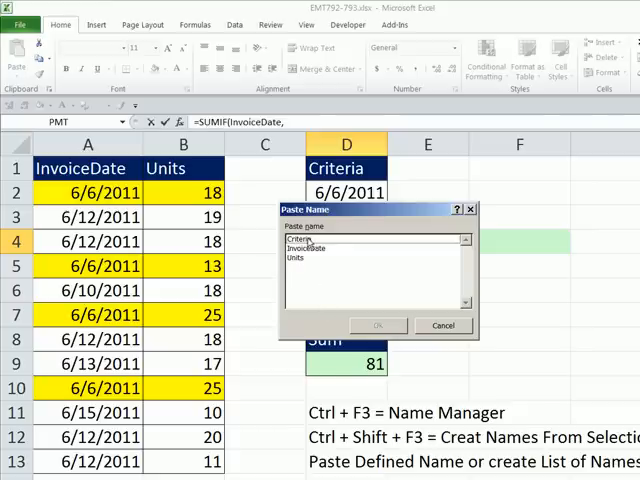
# - Complete D4 as =SUMIF(InvoiceDate,Criteria,Units), inserting Criteria and Units by name
pyautogui.click(310, 239)
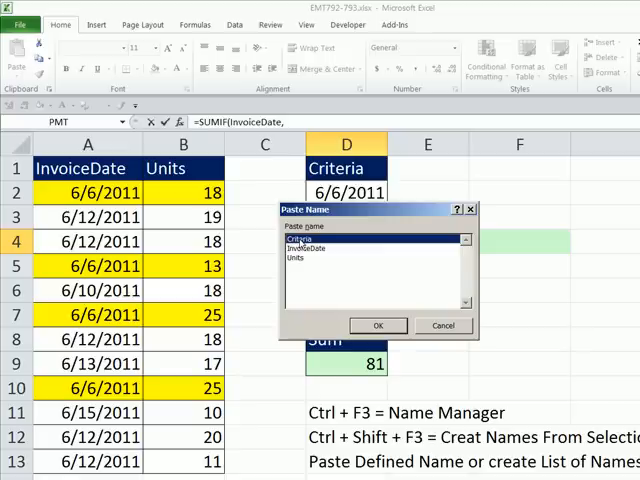
pyautogui.click(378, 325)
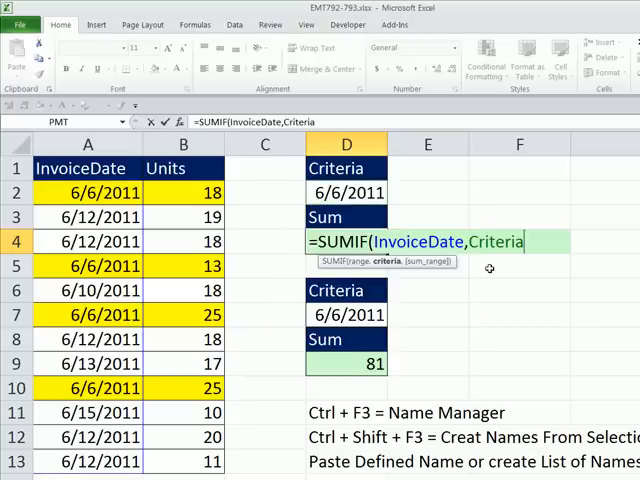
pyautogui.write(',')
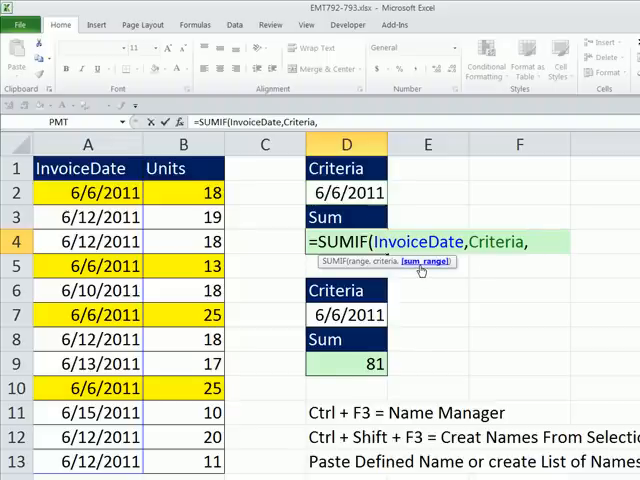
pyautogui.moveTo(437, 271)
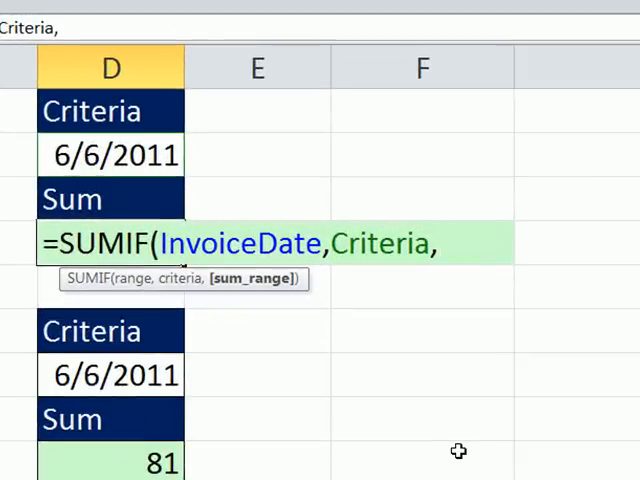
pyautogui.write('u')
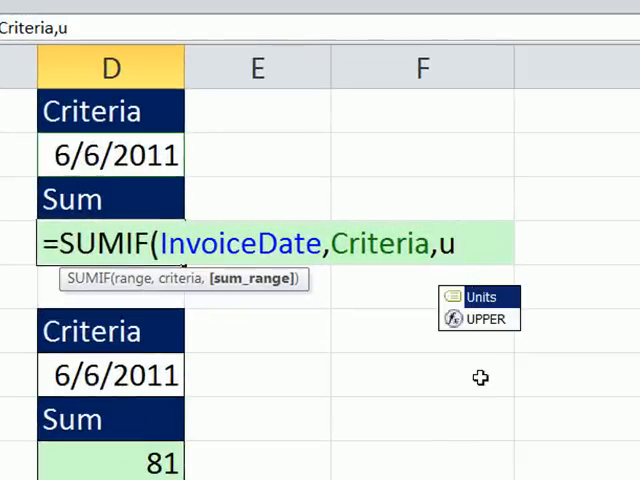
pyautogui.moveTo(560, 300)
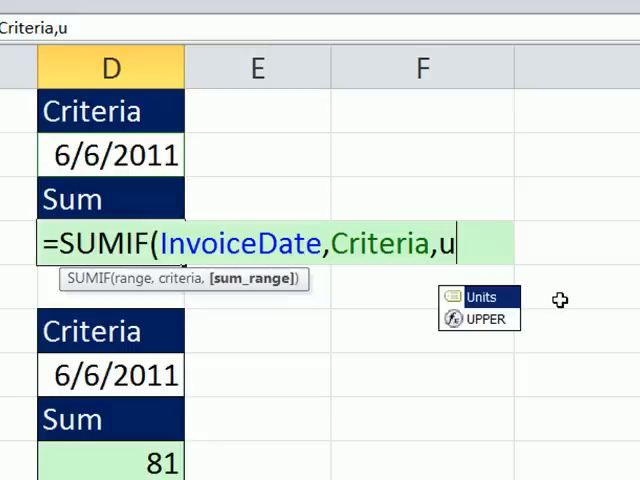
pyautogui.moveTo(515, 305)
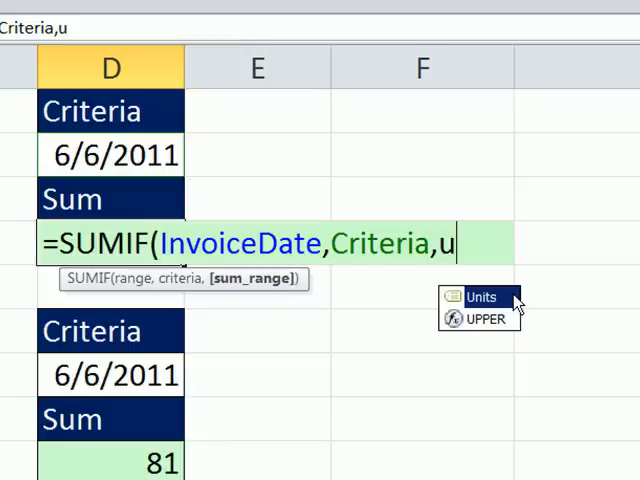
pyautogui.moveTo(463, 320)
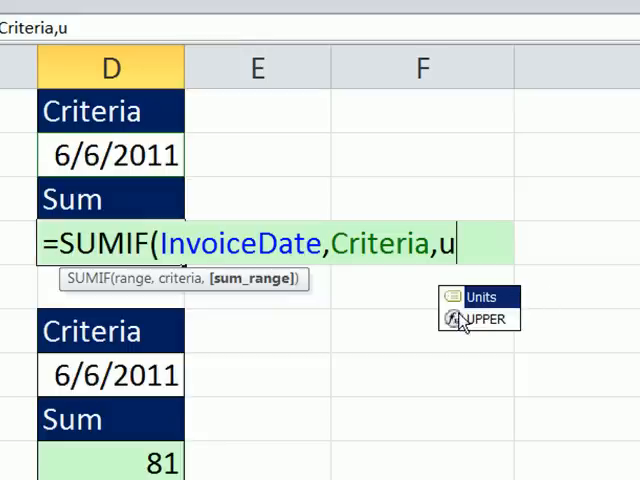
pyautogui.moveTo(510, 316)
pyautogui.write('Units')
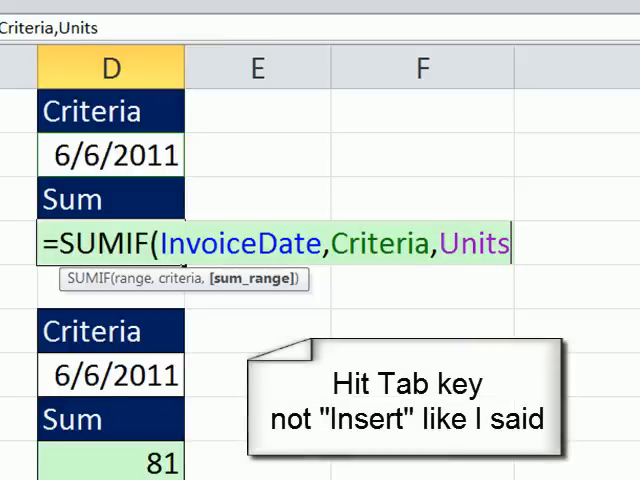
pyautogui.write(')')
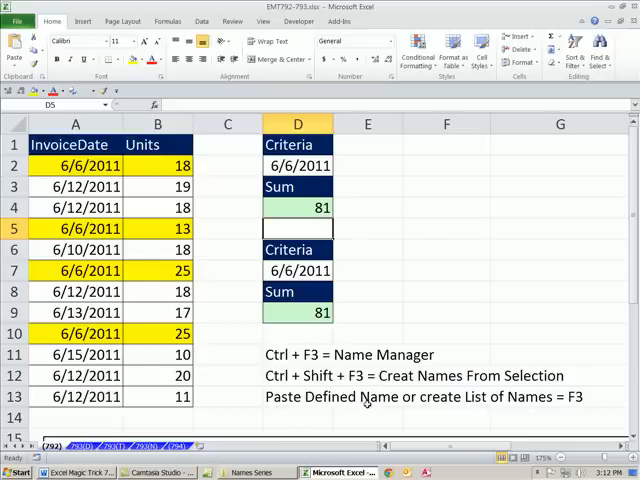
pyautogui.moveTo(492, 418)
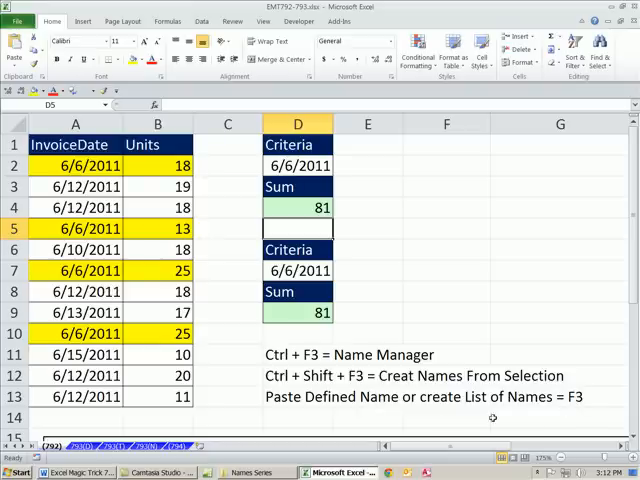
pyautogui.moveTo(421, 147)
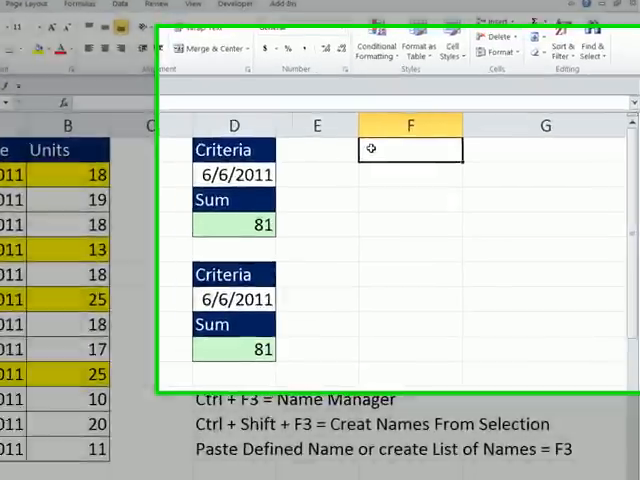
# - Paste the Criteria, InvoiceDate and Units names with their references into F1:G3
pyautogui.press('f3')
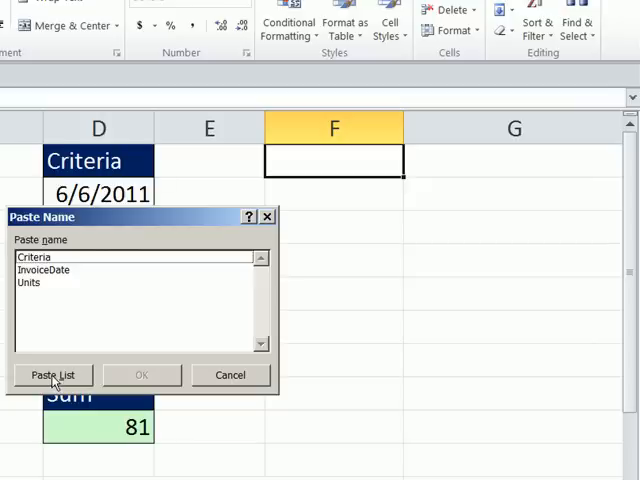
pyautogui.click(53, 375)
pyautogui.write('=SUMIF(A2:A13,D2,B2:B13)')
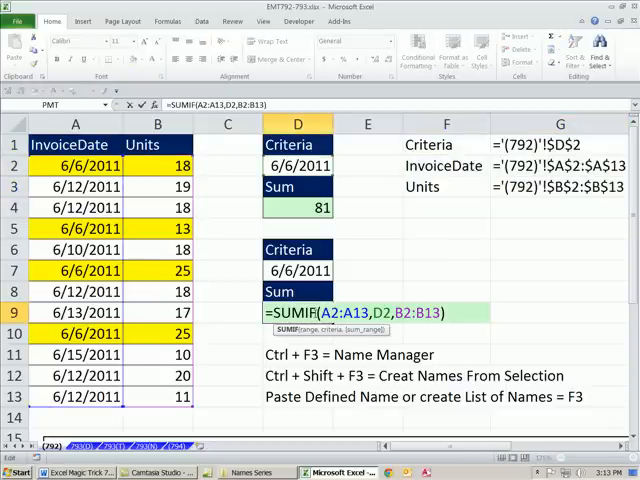
pyautogui.moveTo(416, 292)
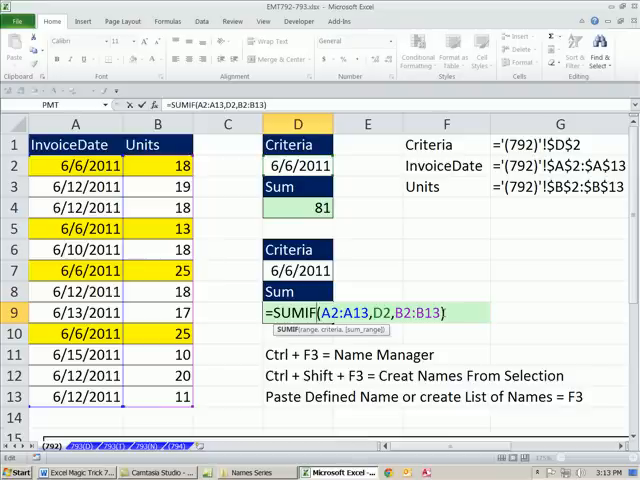
pyautogui.press('Return')
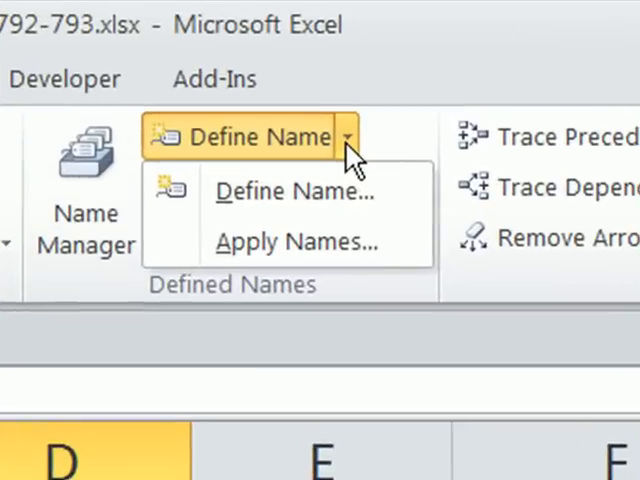
pyautogui.moveTo(285, 241)
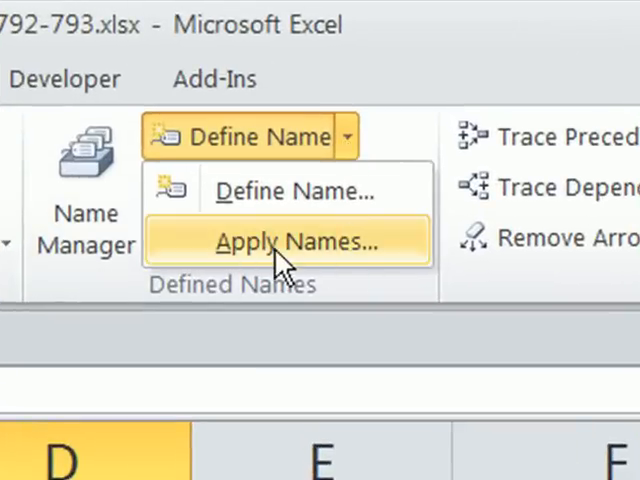
# - Apply the InvoiceDate and Units names to D9's SUMIF so it still returns 81
pyautogui.click(287, 241)
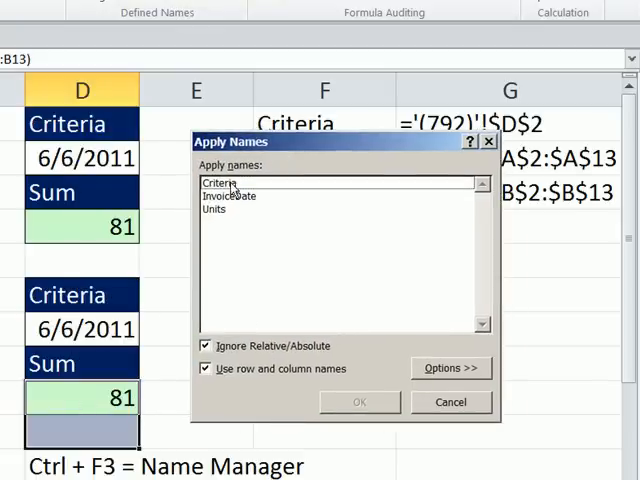
pyautogui.click(220, 196)
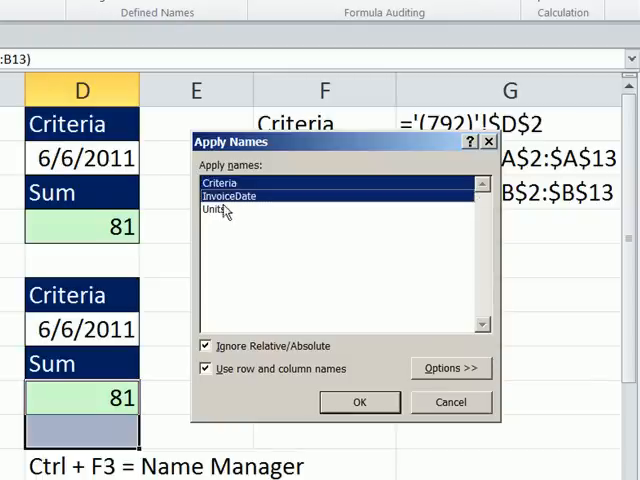
pyautogui.click(215, 209)
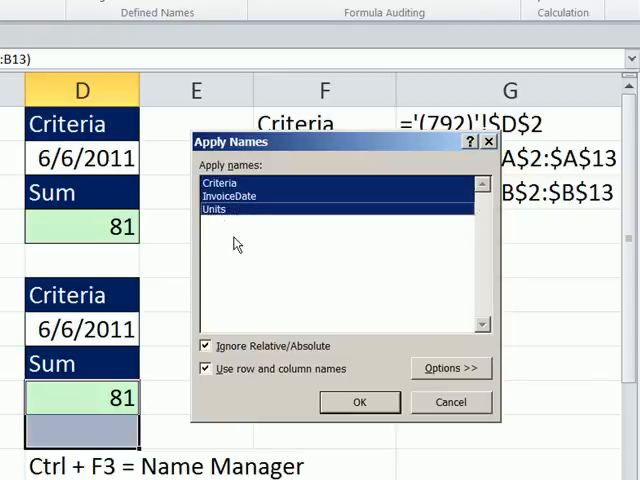
pyautogui.click(359, 402)
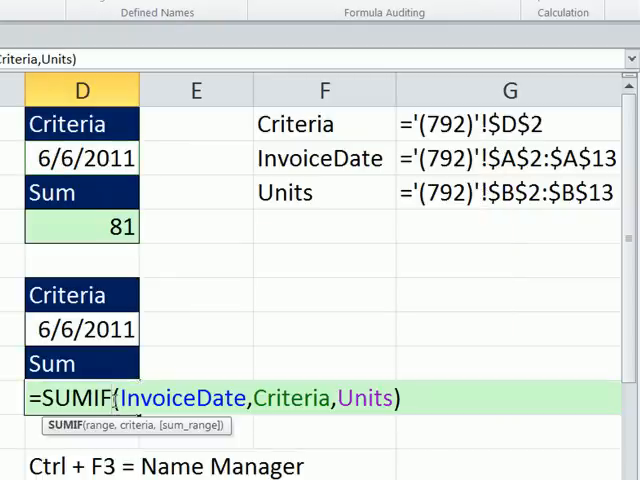
pyautogui.press('Return')
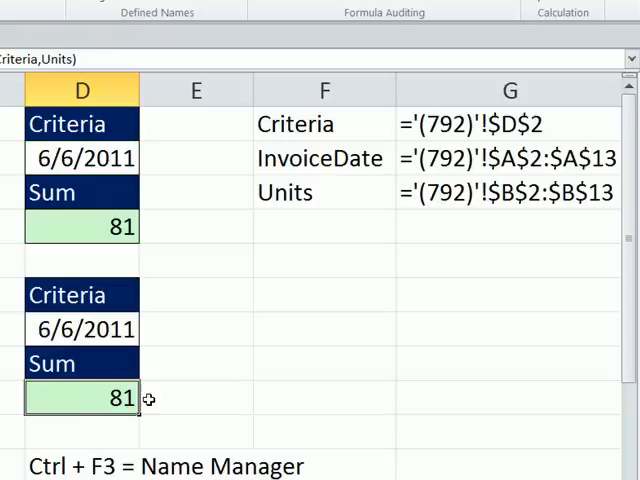
pyautogui.moveTo(284, 254)
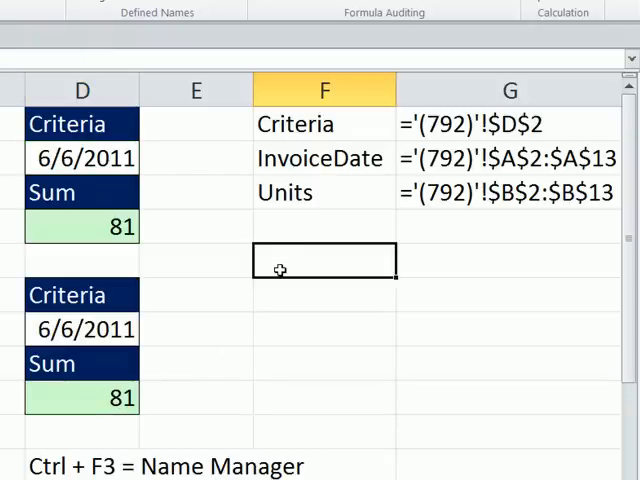
# - Keep D4's =SUMIF(InvoiceDate,Criteria,Units) unchanged and begin a 'Rev' label below the names list
pyautogui.write('=SUMIF(InvoiceDate,Criteria,Units)')
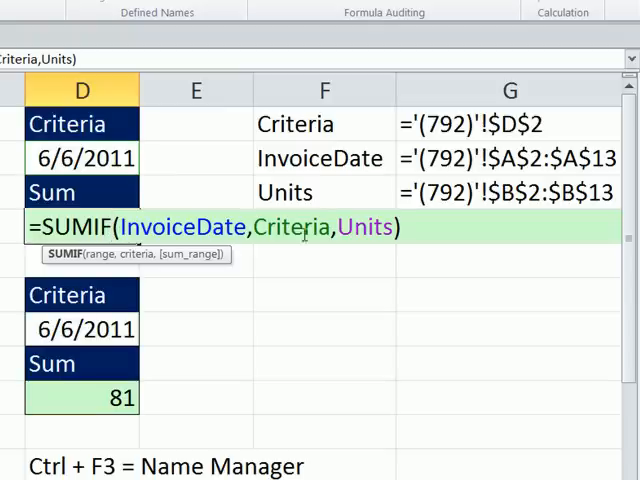
pyautogui.press('Return')
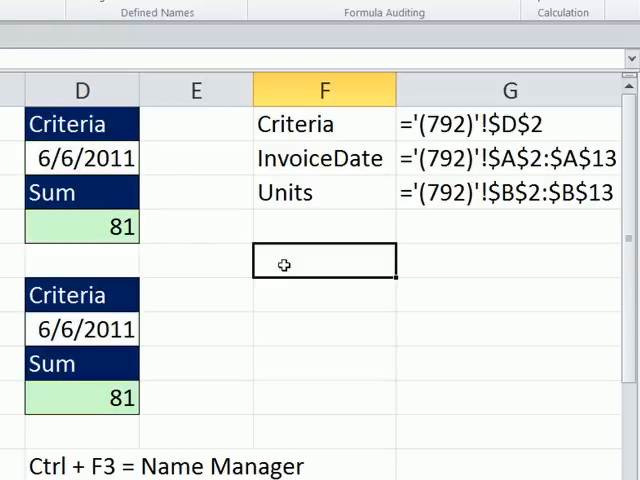
pyautogui.write('Rev')
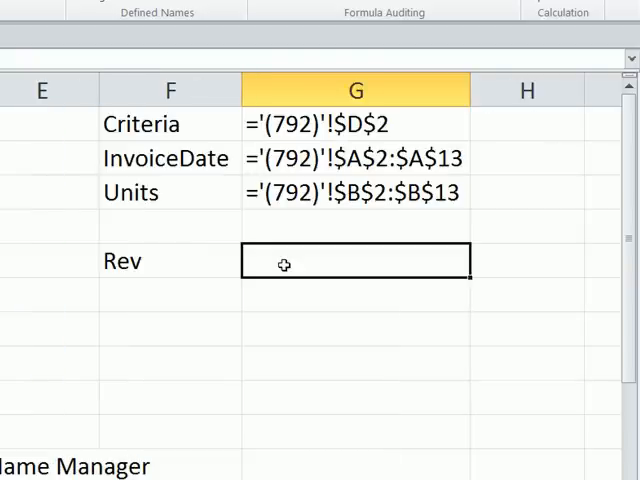
# - Enter Revenue 1000 and TotalExpenses 950 in F6:G7, plus a Net Income heading in H6
pyautogui.write('Expenses')
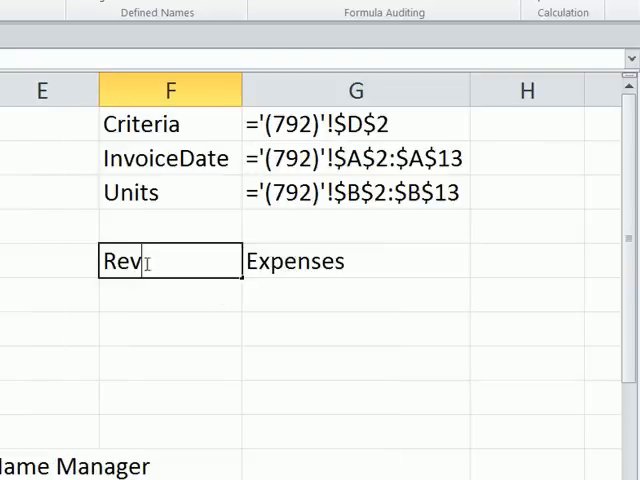
pyautogui.write('enue')
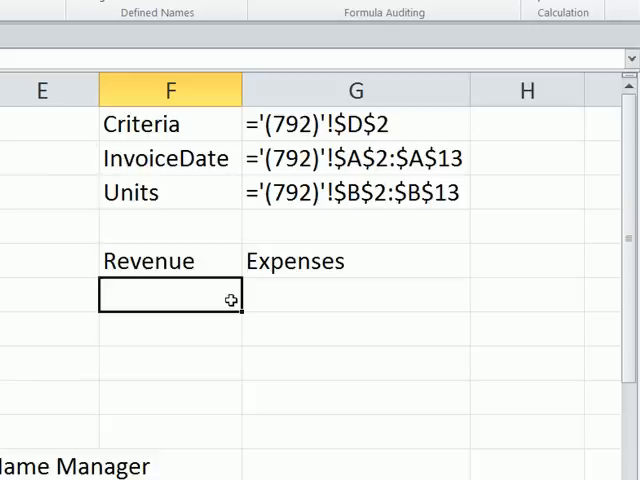
pyautogui.write('1000')
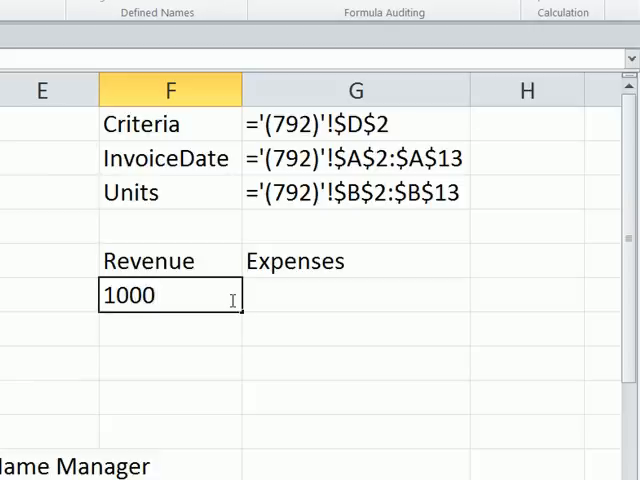
pyautogui.click(355, 260)
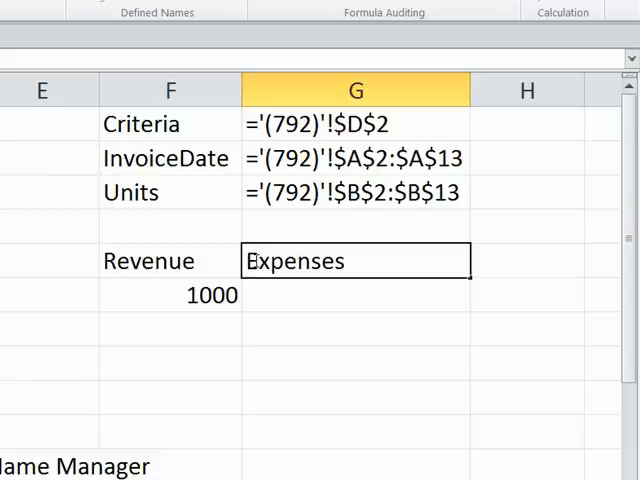
pyautogui.write('Total')
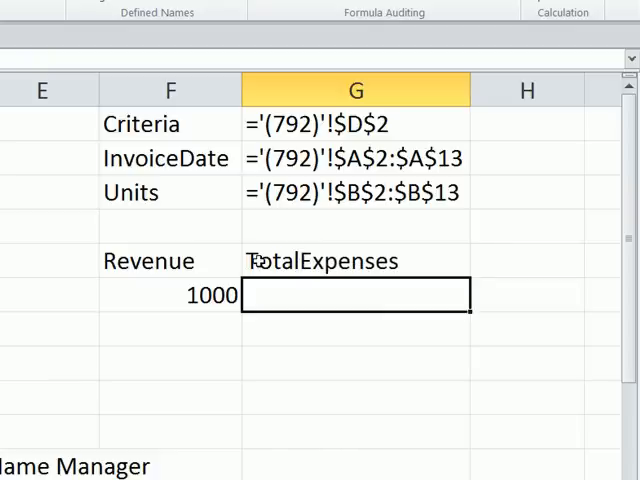
pyautogui.write('950')
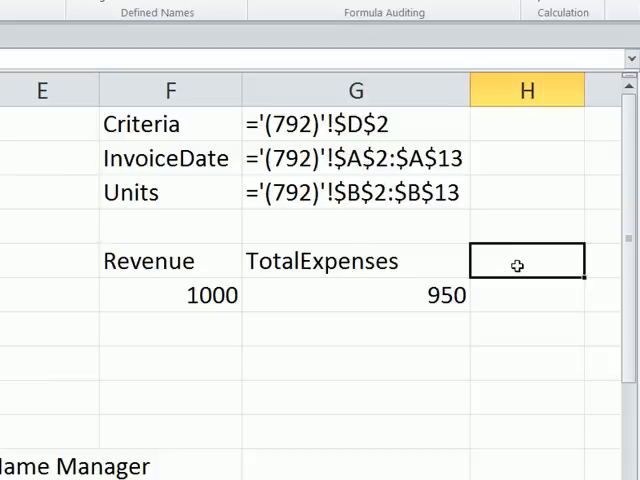
pyautogui.write('Net')
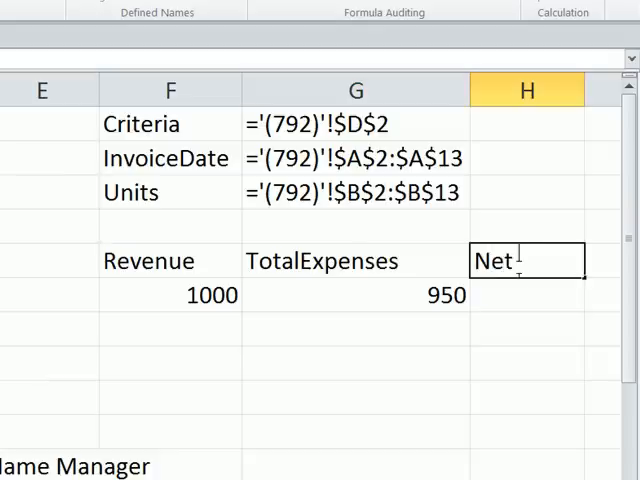
pyautogui.write('Income')
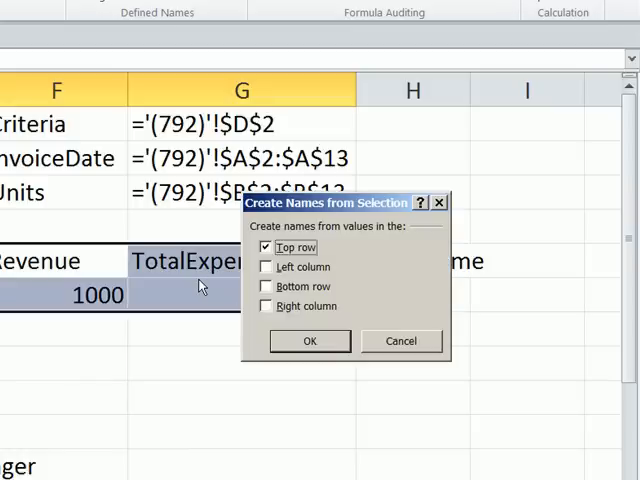
pyautogui.moveTo(328, 350)
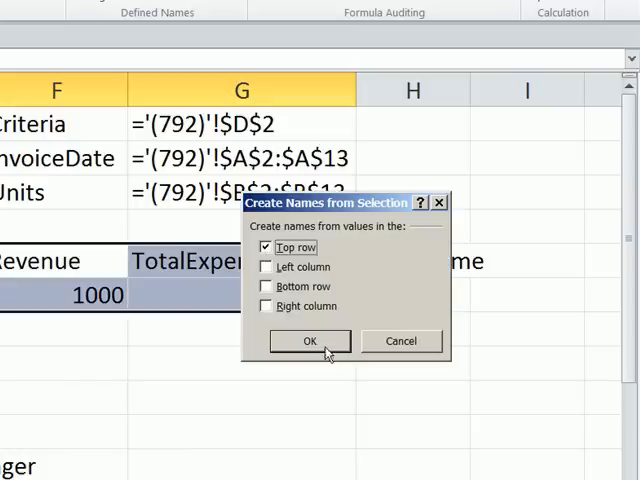
# - Confirm Create Names from Selection with Top row to define Revenue and TotalExpenses
pyautogui.click(309, 341)
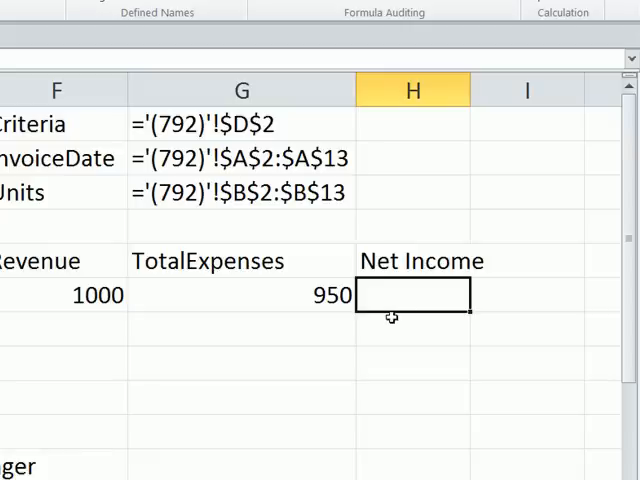
# - Enter =Revenue-TotalExpenses in H7 to get 50, then check G7's name in the Name Box
pyautogui.write('=')
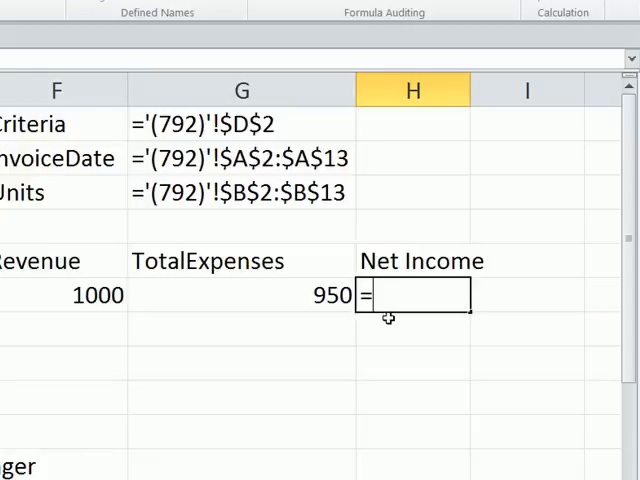
pyautogui.write('rev')
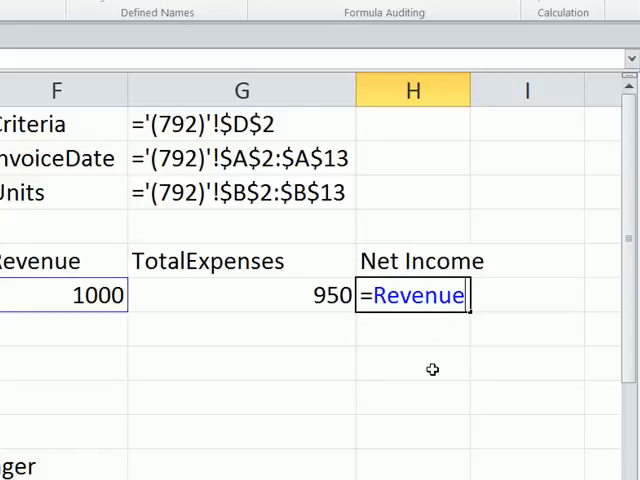
pyautogui.write('-T')
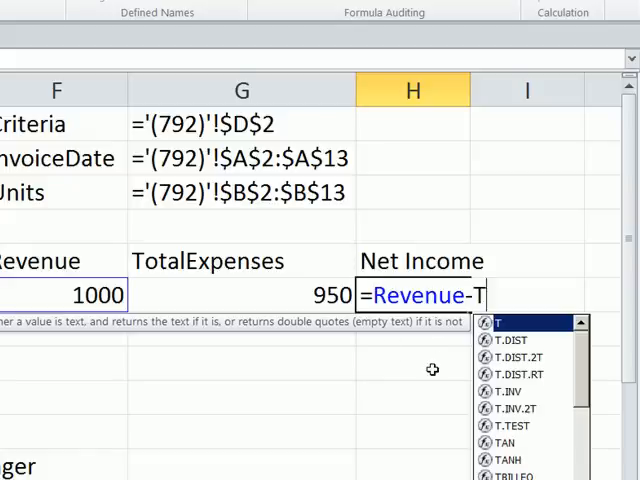
pyautogui.write('otalExpenses')
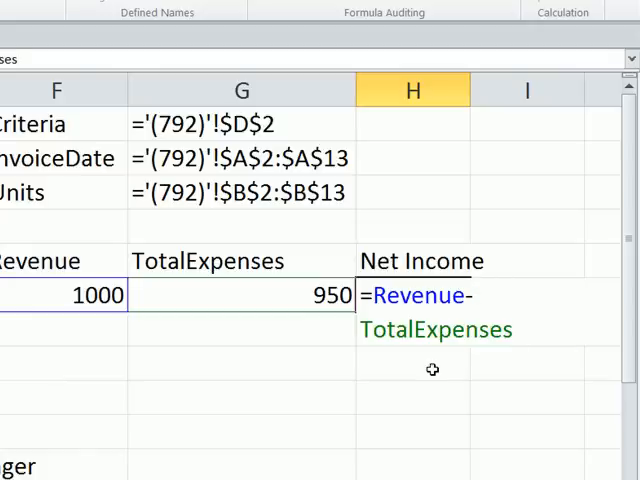
pyautogui.moveTo(432, 370)
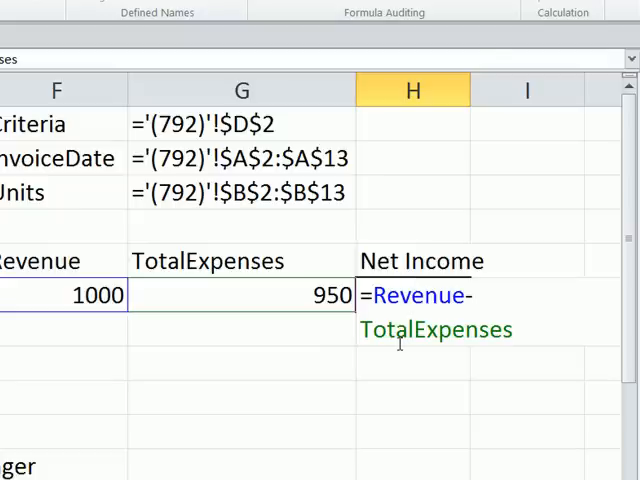
pyautogui.press('Return')
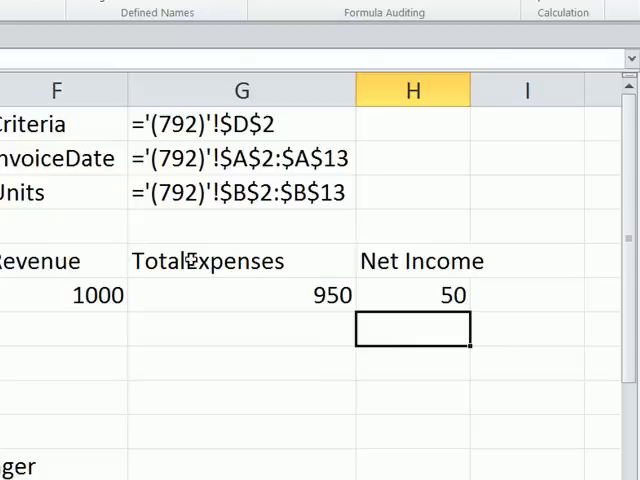
pyautogui.click(241, 261)
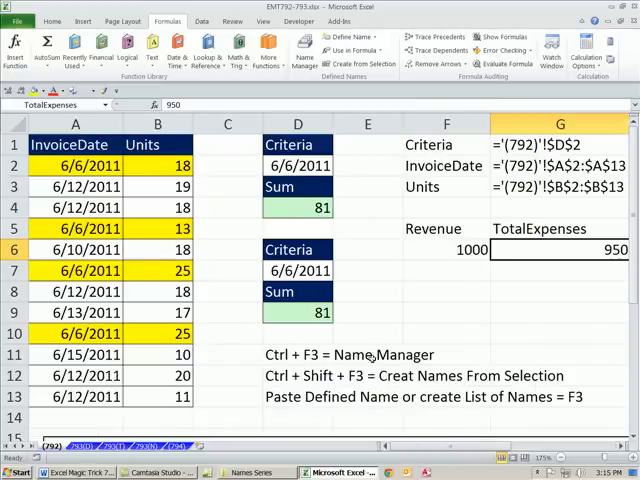
# - Start typing tax2011 in cell C14, cancel the entry, and select the Name Box
pyautogui.scroll(-3)
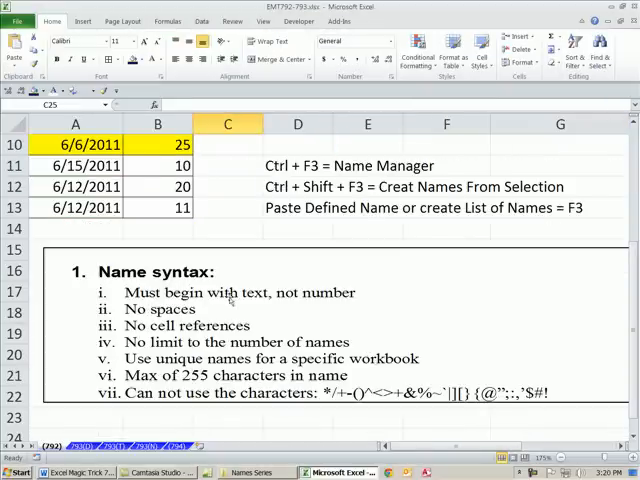
pyautogui.moveTo(213, 314)
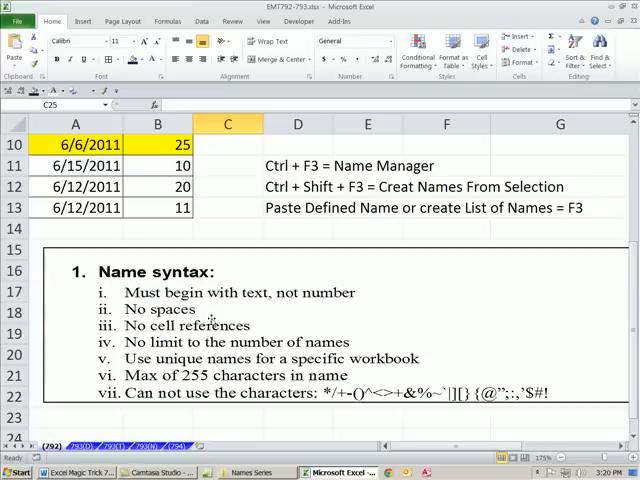
pyautogui.click(227, 229)
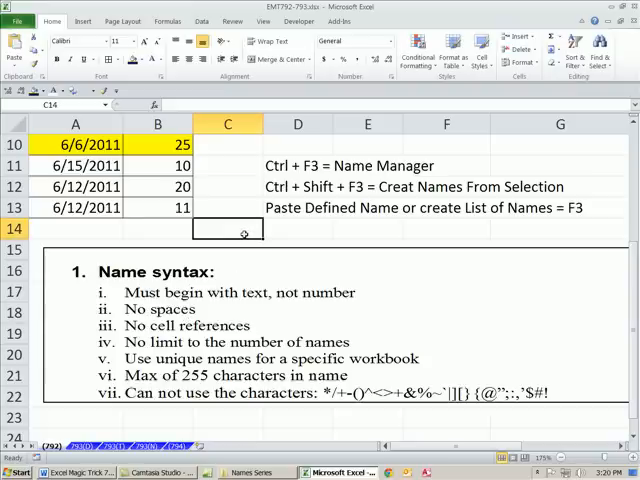
pyautogui.write('tax')
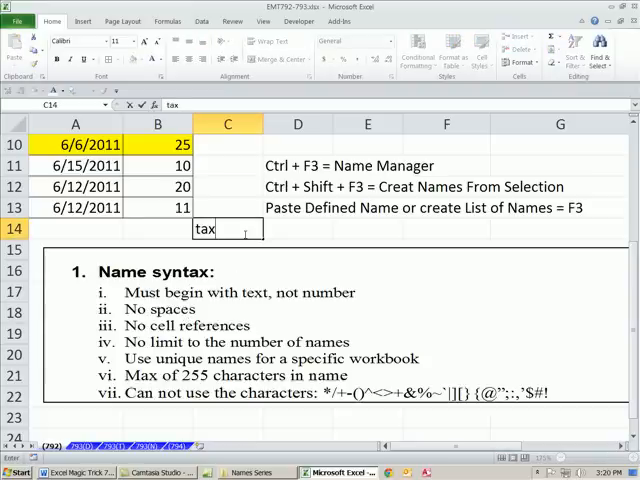
pyautogui.write('11')
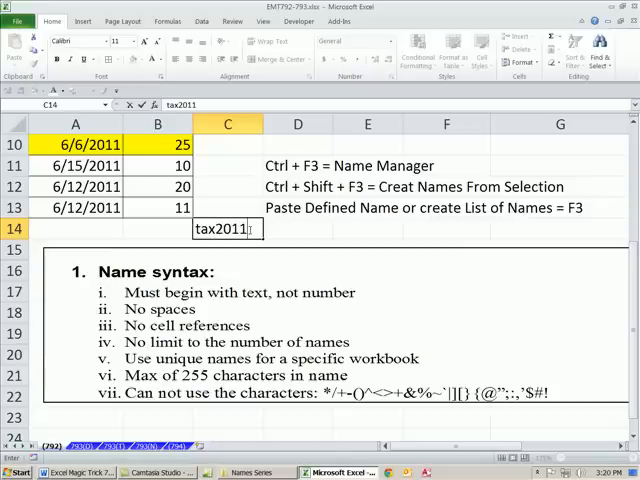
pyautogui.press('Escape')
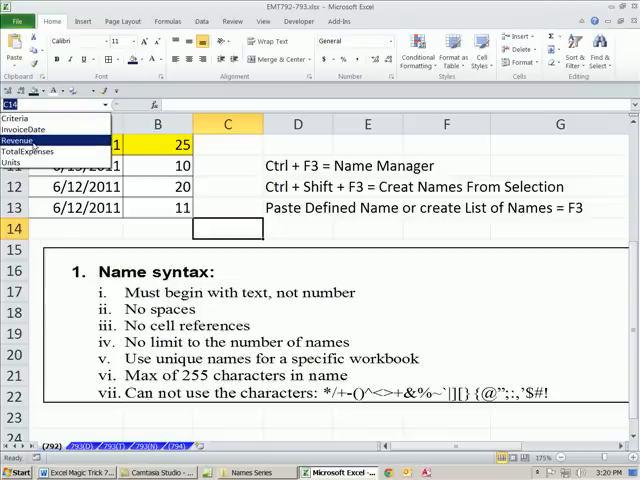
pyautogui.click(18, 140)
pyautogui.write('ta')
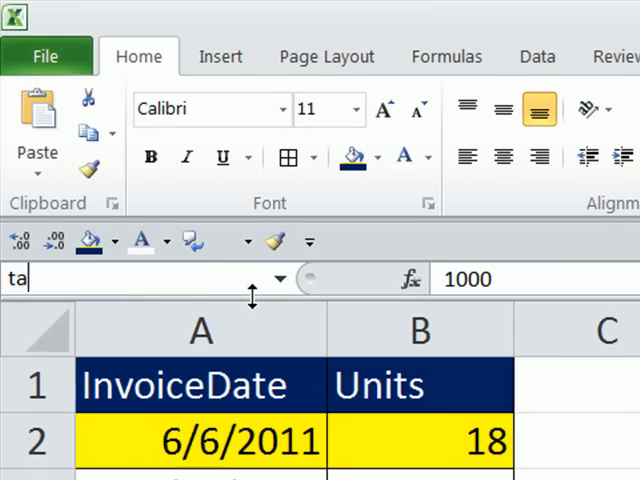
# - Enter tax2011 in the Name Box to jump to cell TAX2011, then scroll back
pyautogui.write('x2011')
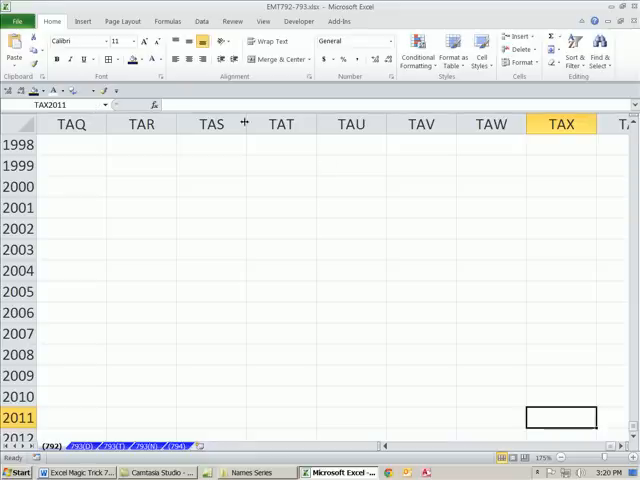
pyautogui.scroll(-3)
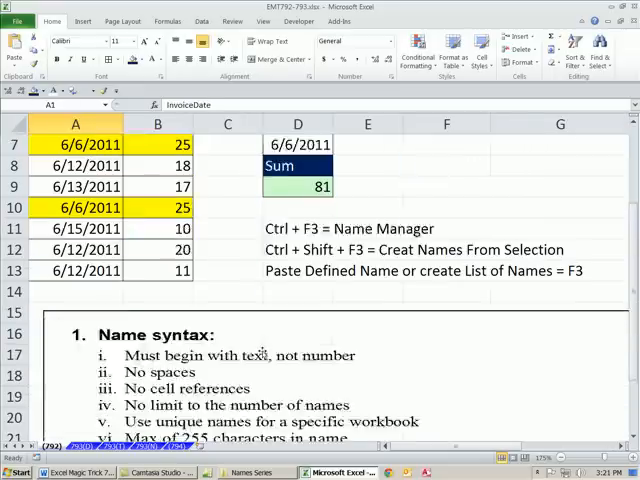
# - Scroll down to review the name syntax rules
pyautogui.scroll(-3)
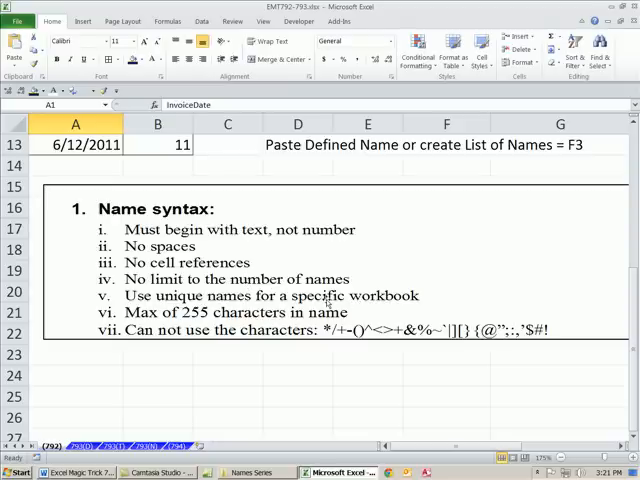
pyautogui.moveTo(262, 298)
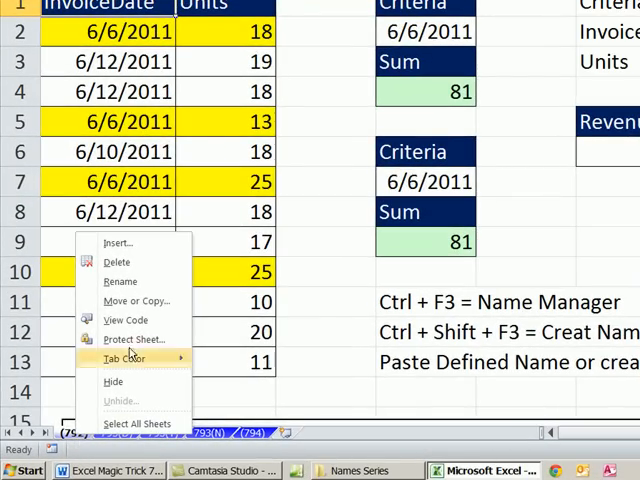
pyautogui.click(137, 301)
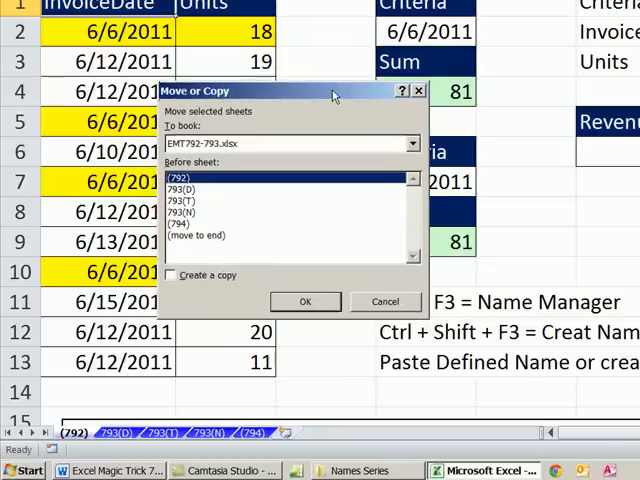
pyautogui.click(412, 143)
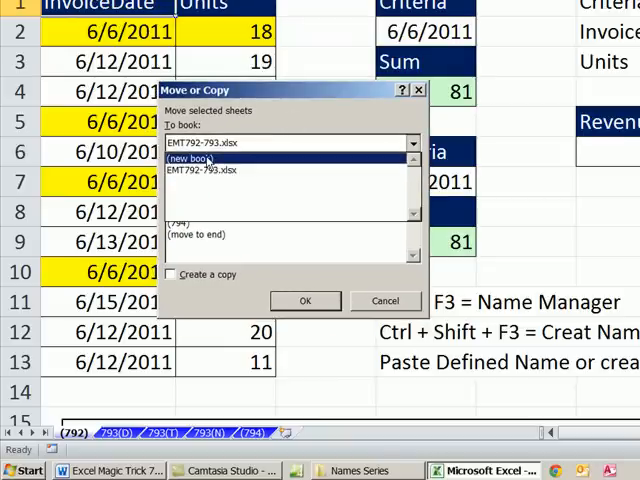
pyautogui.click(290, 143)
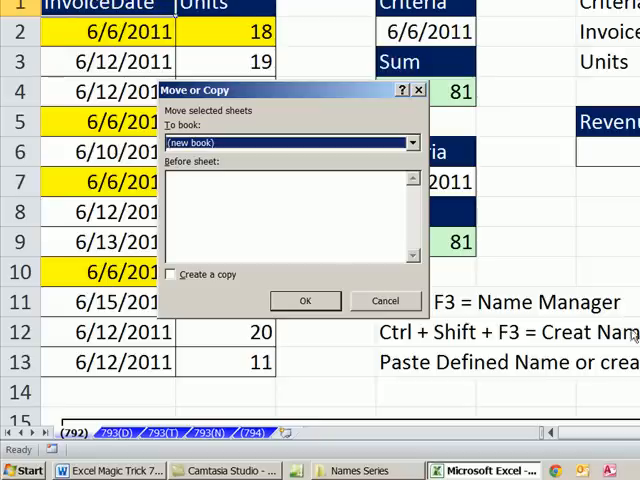
pyautogui.moveTo(280, 208)
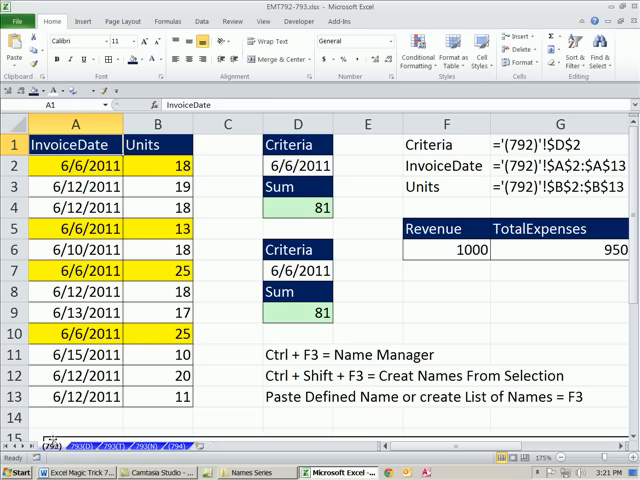
# - Ctrl+drag the (792) sheet tab to create the (793) copy right after it
pyautogui.click(40, 446)
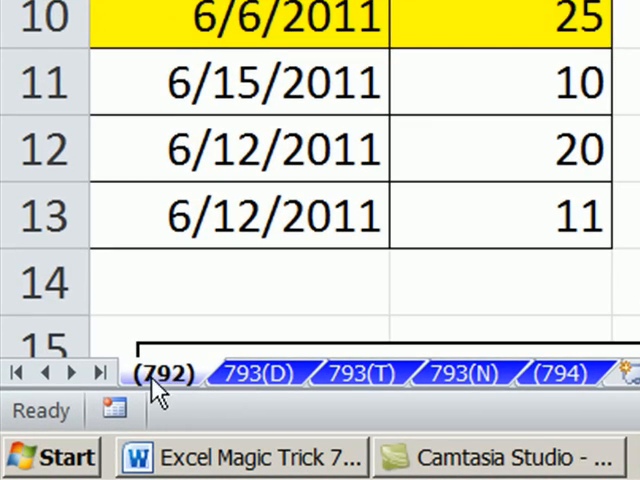
pyautogui.moveTo(225, 285)
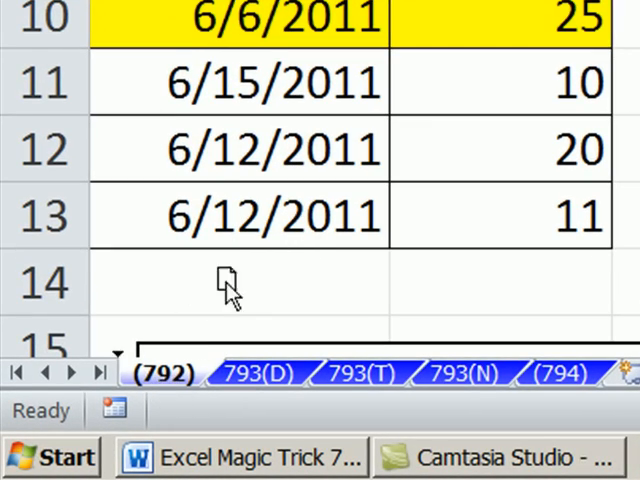
pyautogui.moveTo(270, 300)
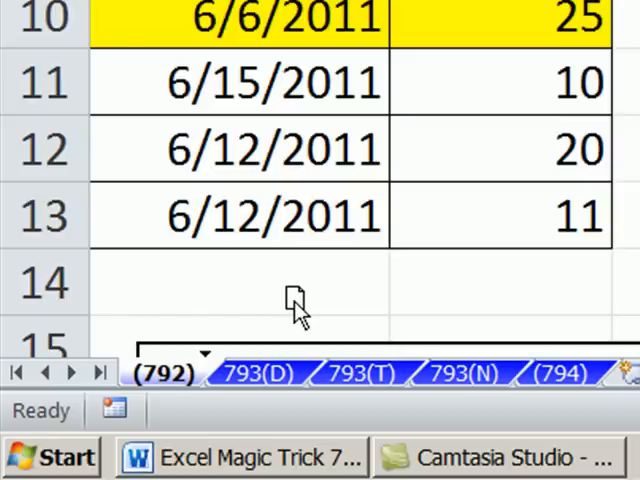
pyautogui.moveTo(270, 300)
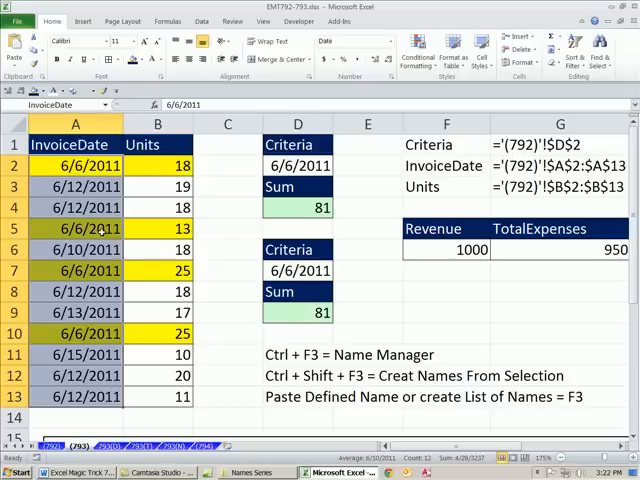
pyautogui.press('ctrl+F3')
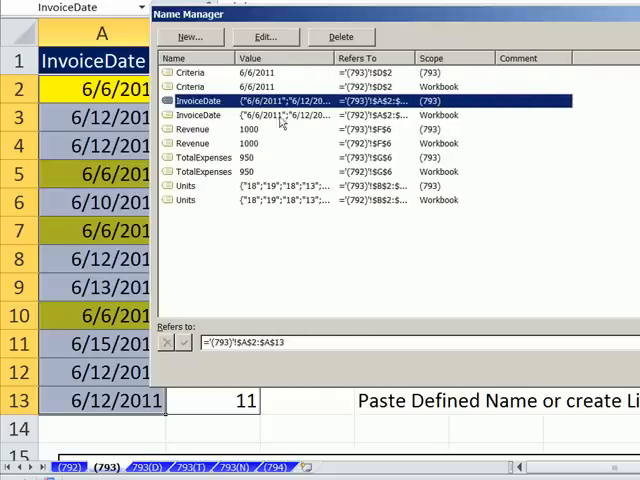
pyautogui.moveTo(445, 118)
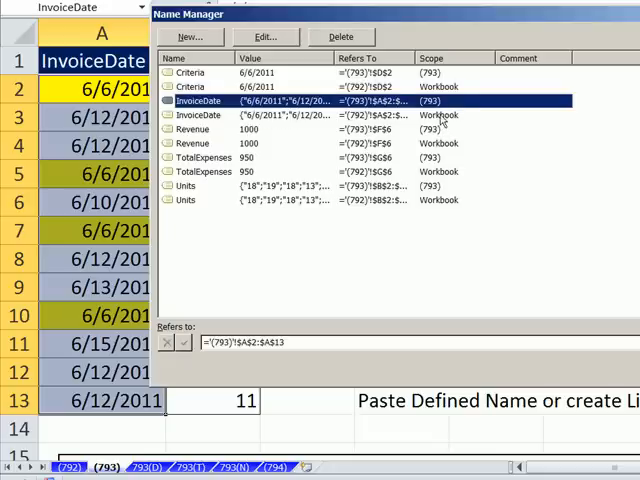
pyautogui.click(300, 115)
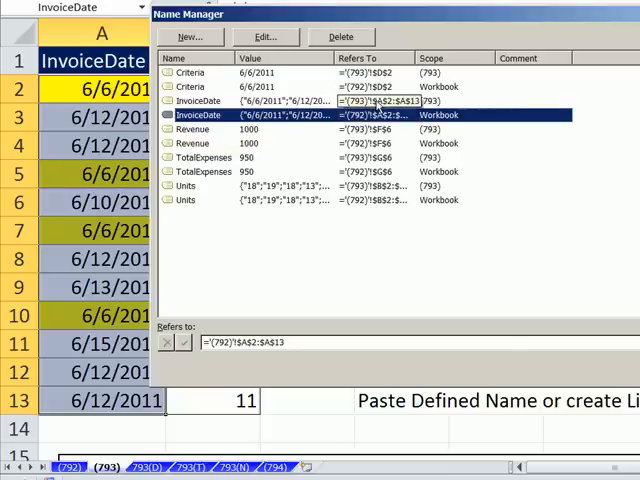
pyautogui.click(300, 100)
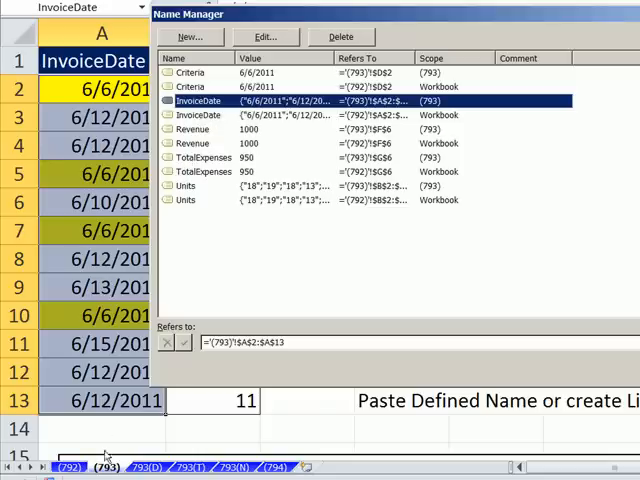
pyautogui.moveTo(455, 112)
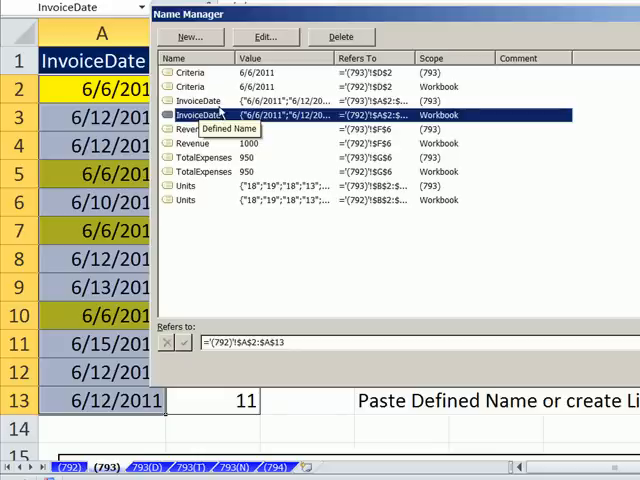
pyautogui.moveTo(445, 113)
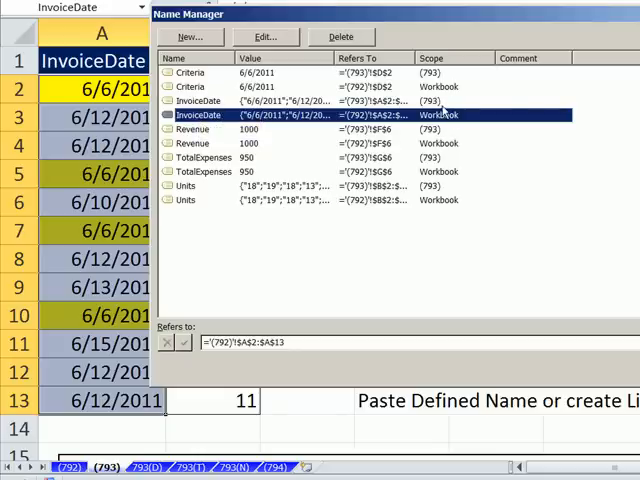
pyautogui.click(300, 100)
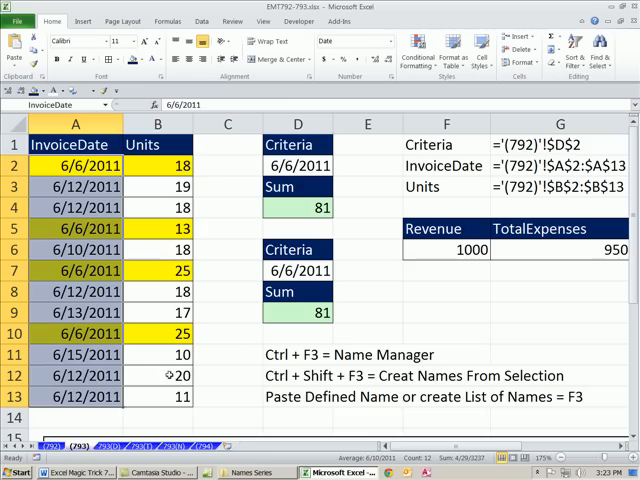
pyautogui.scroll(-3)
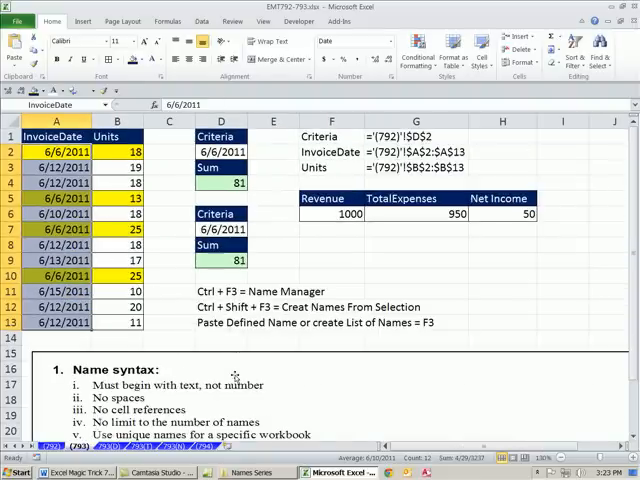
pyautogui.click(333, 260)
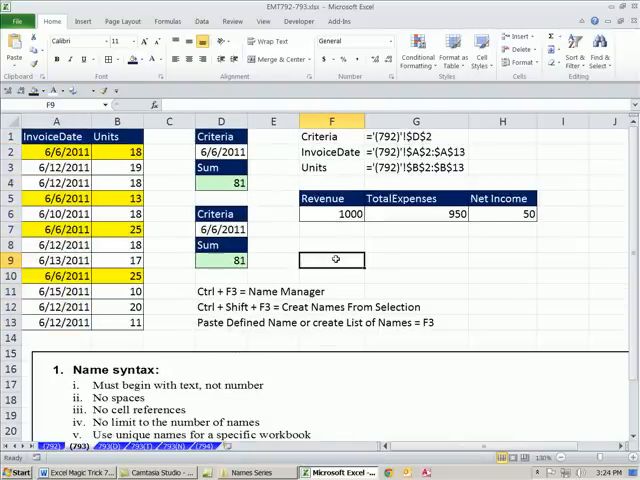
pyautogui.click(220, 260)
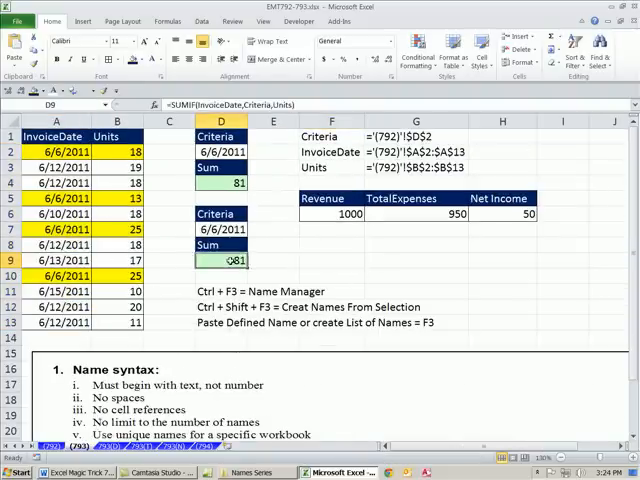